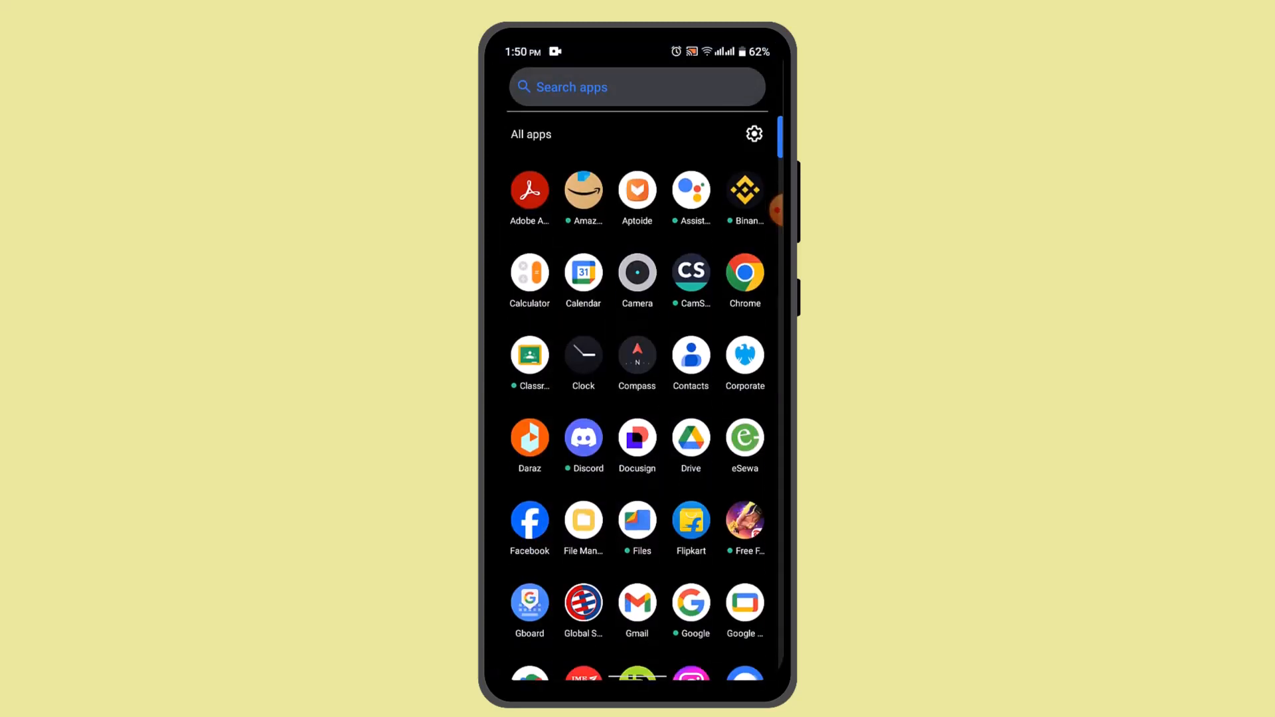
Step: Launch Splitwise from the app drawer, landing on the groups list
scroll(down, 3)
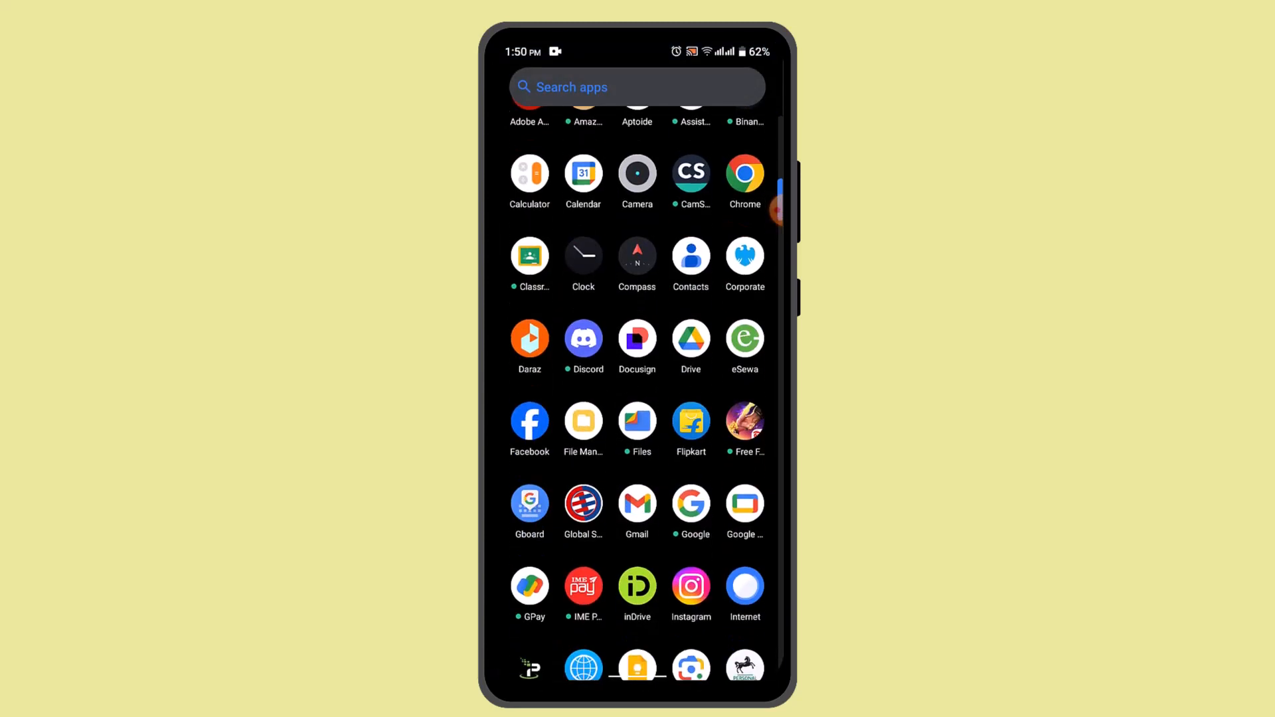
scroll(down, 3)
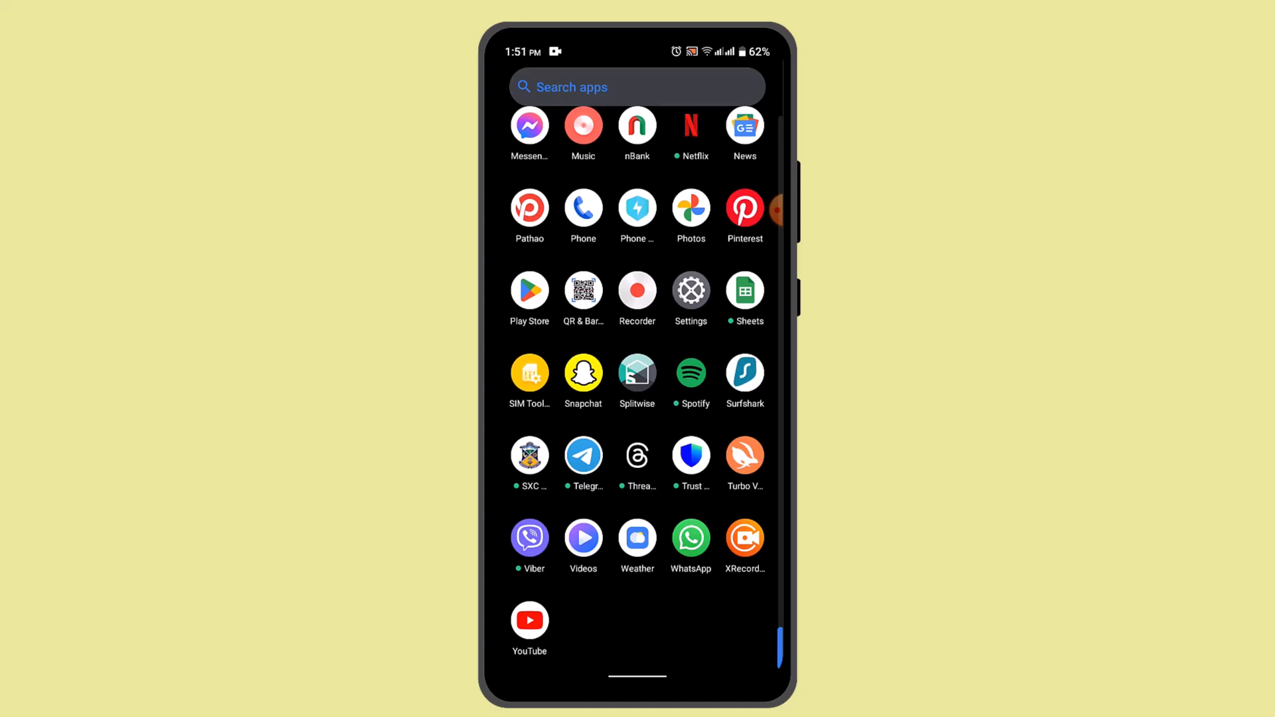
click(636, 374)
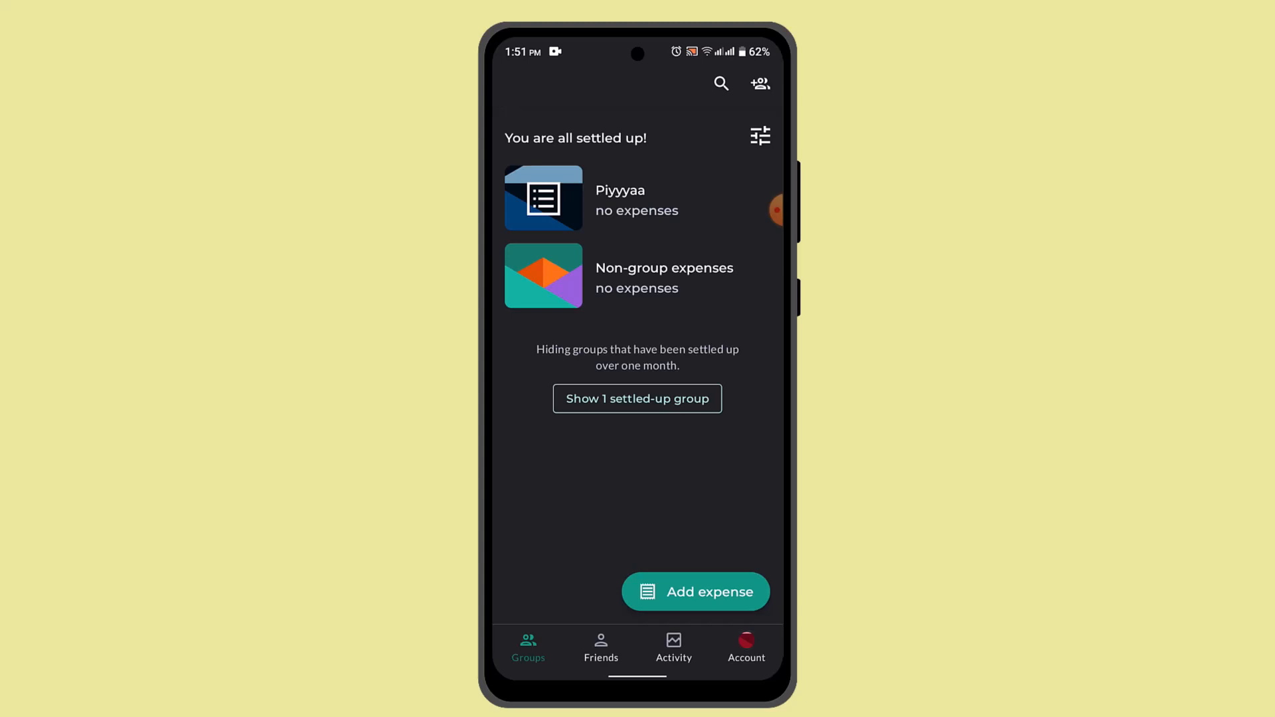
Step: Start a new expense and focus the 'With you and' field to choose who shares it
click(695, 592)
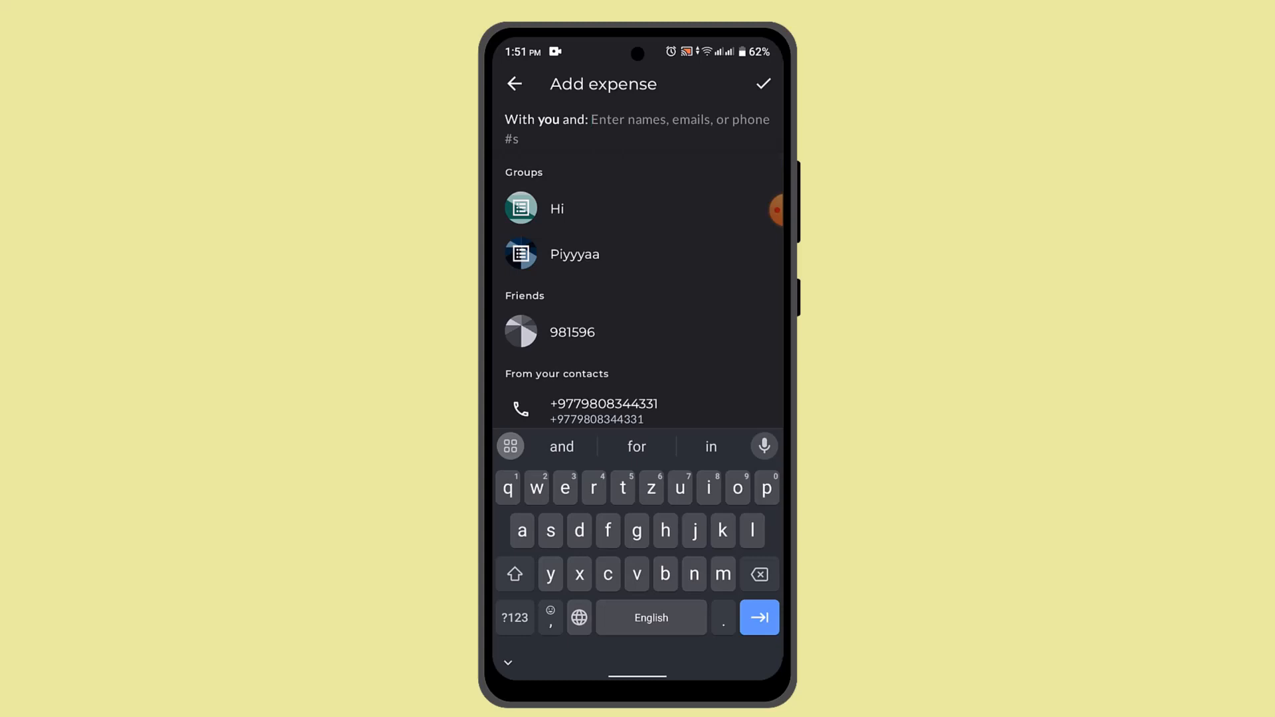
click(639, 120)
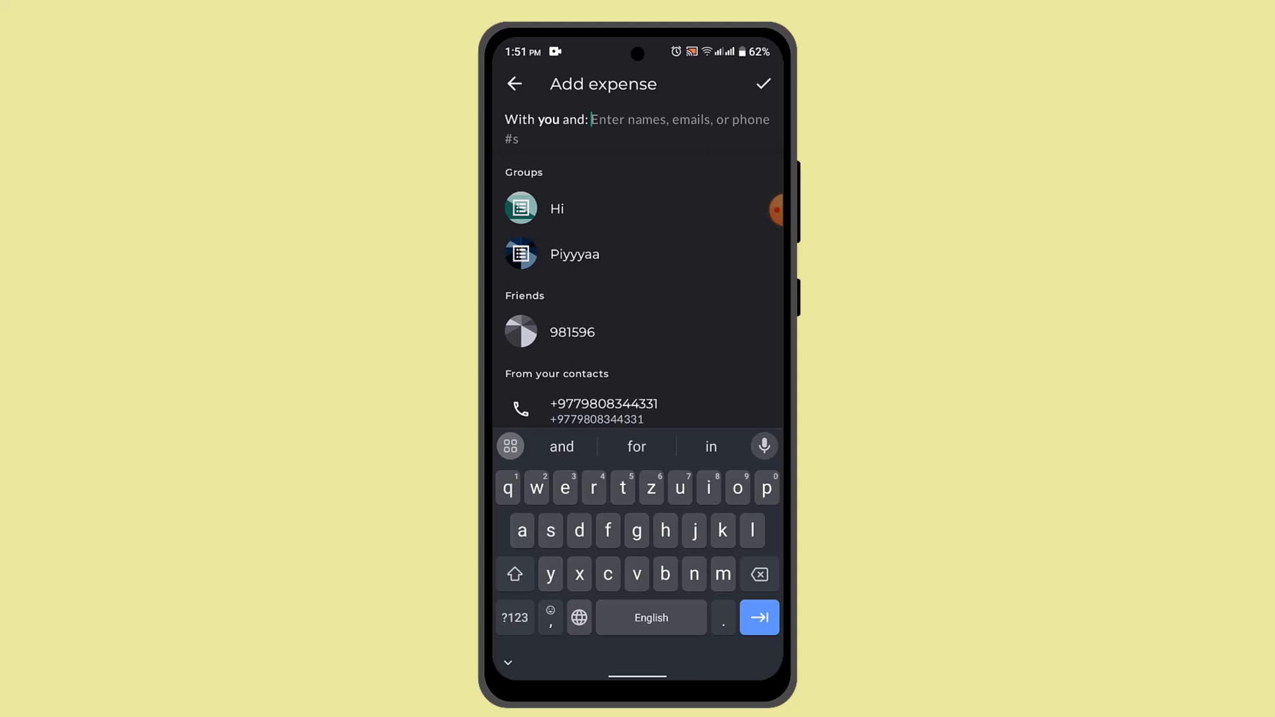